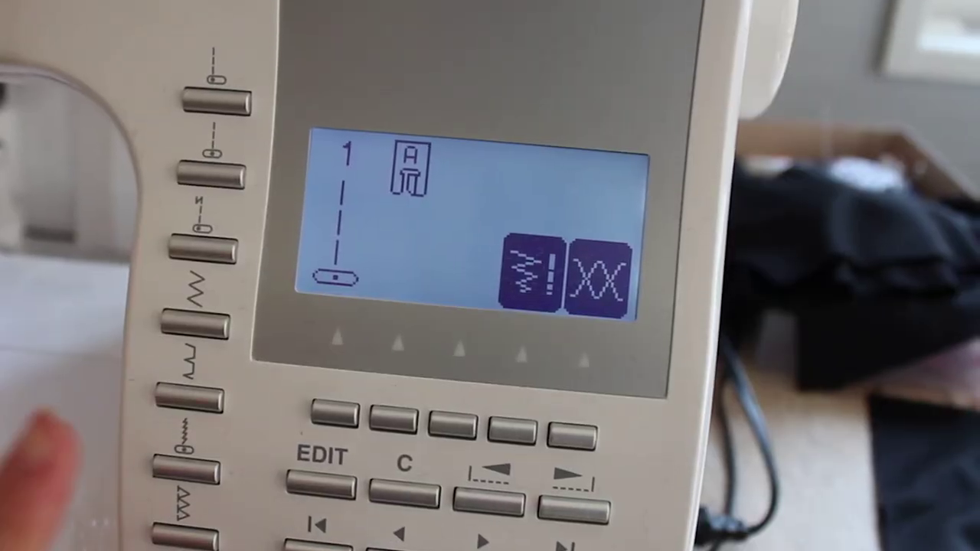
{"action": "left_click", "coordinate": [196, 329]}
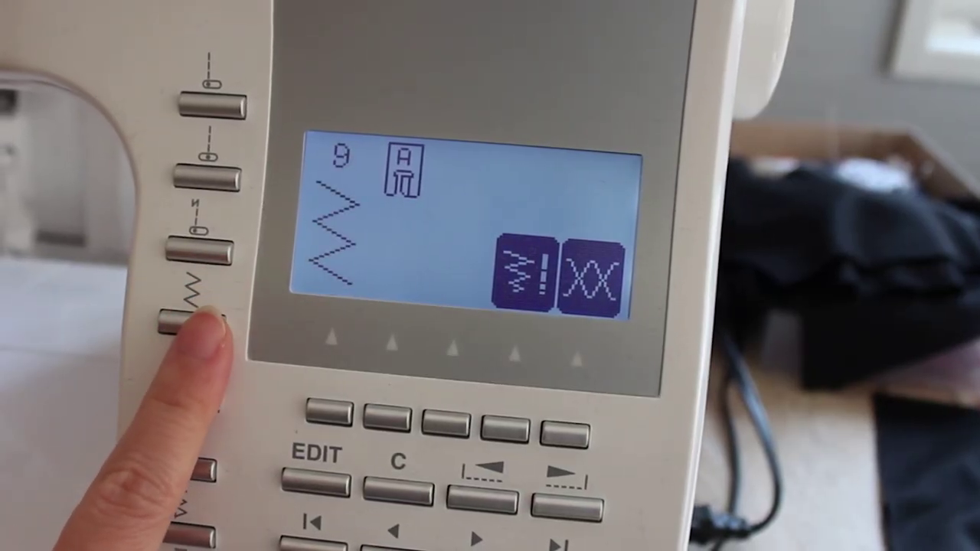